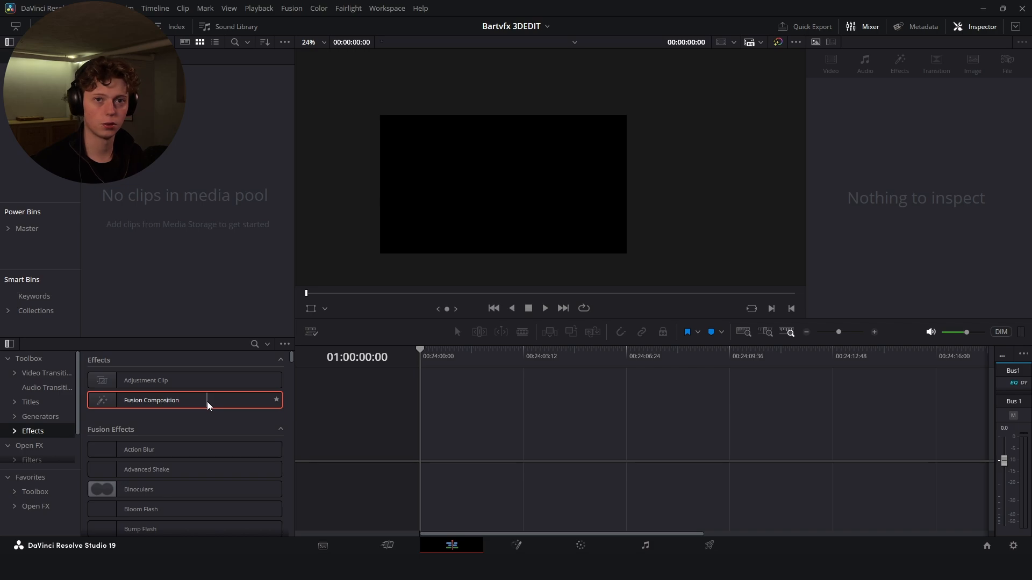
Step: Drag a Fusion Composition clip onto the timeline and switch to the Fusion page
drag(150, 400, 459, 428)
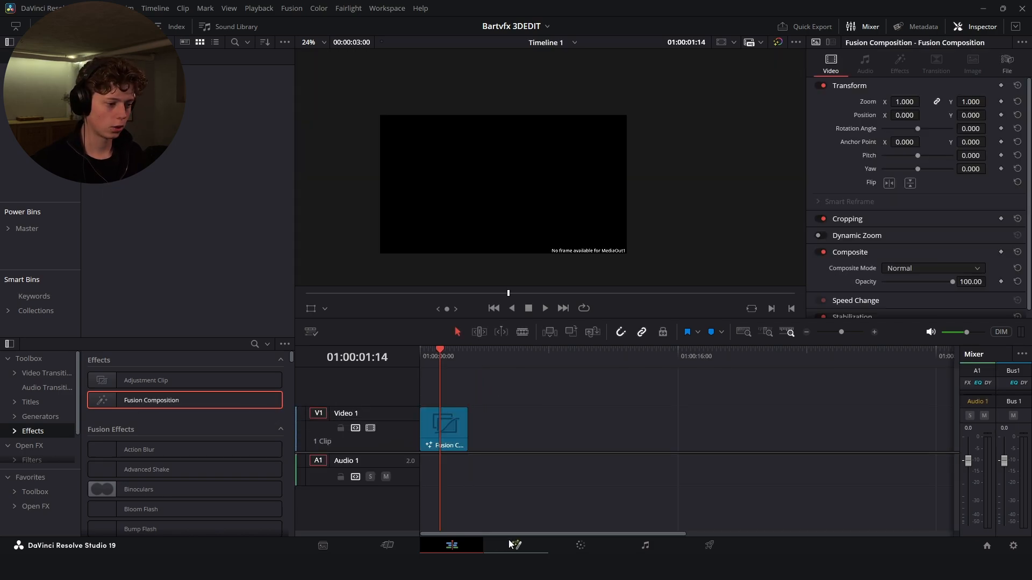
click(516, 545)
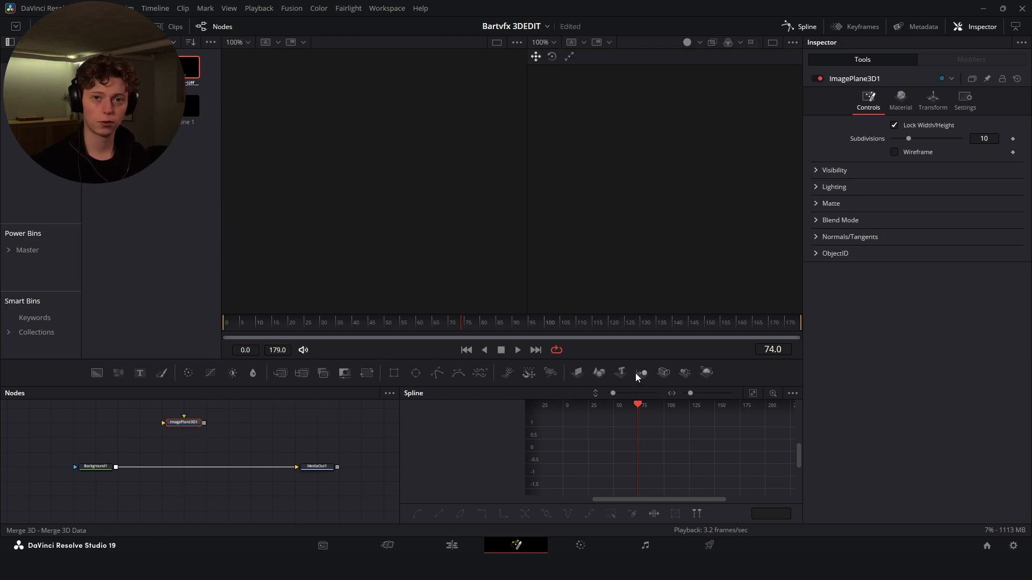
Step: Wire Camera3D and ImagePlane3D into Merge3D, then Renderer3D merged over the background into MediaOut
click(664, 373)
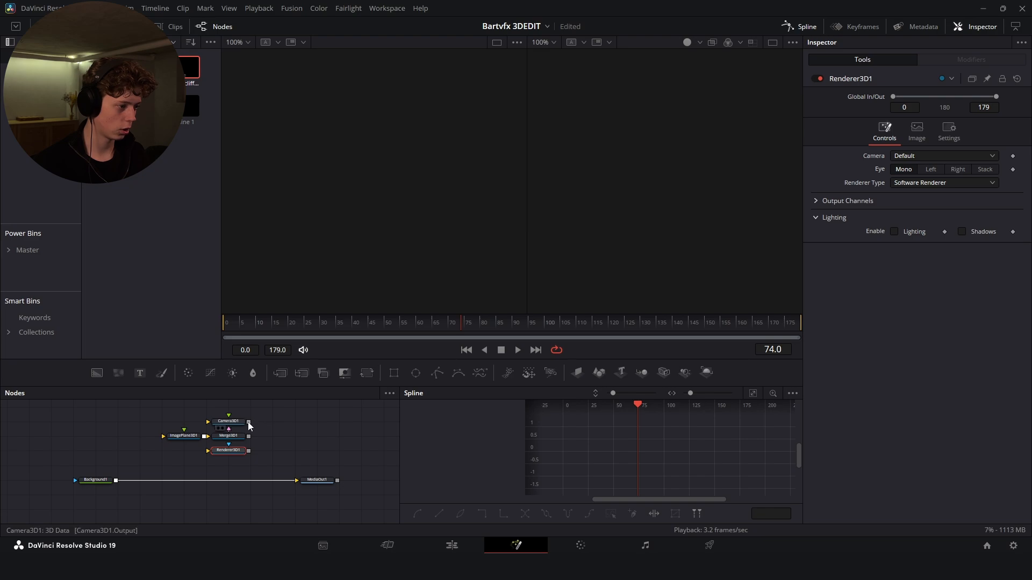
click(228, 407)
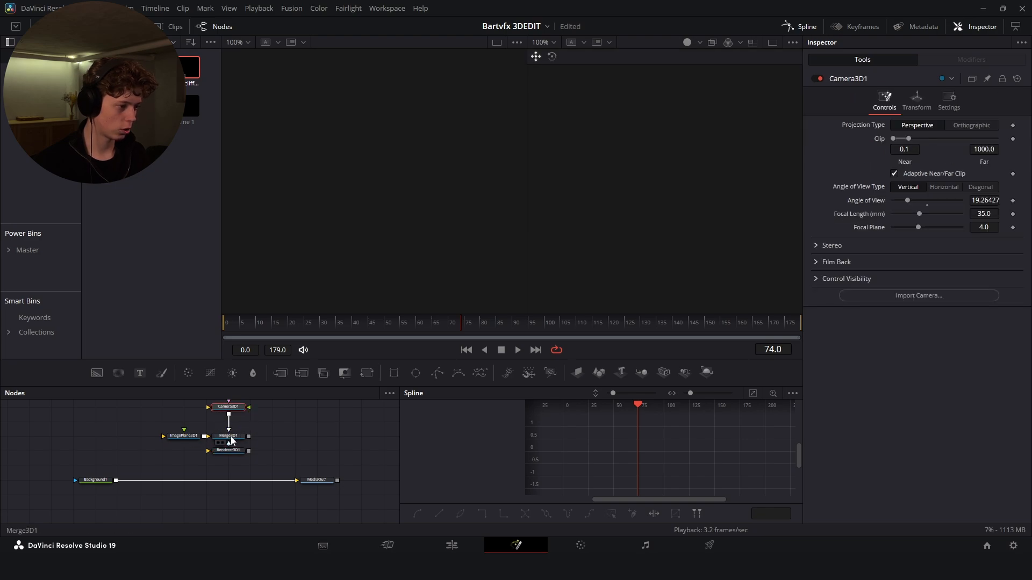
click(227, 450)
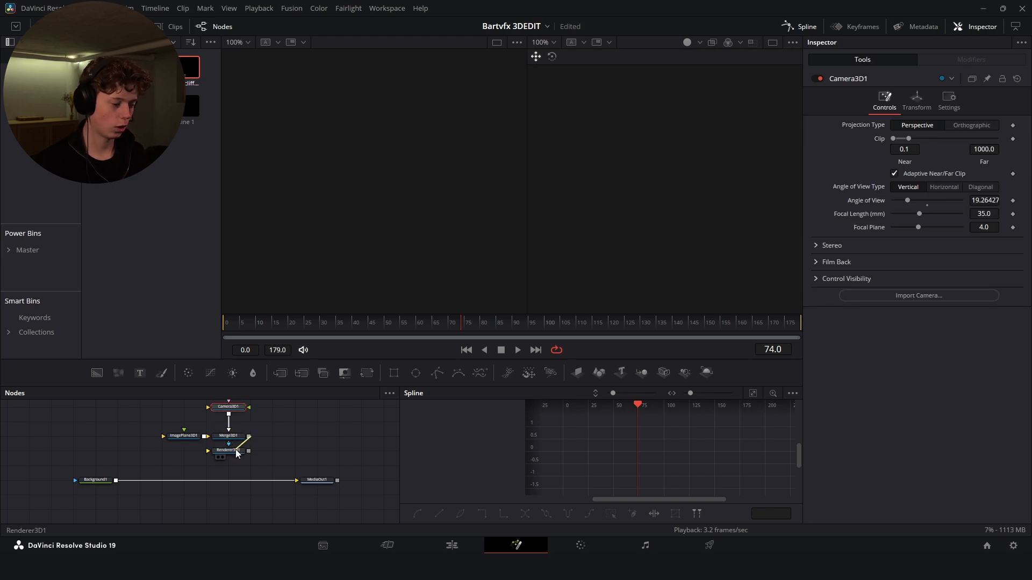
click(228, 451)
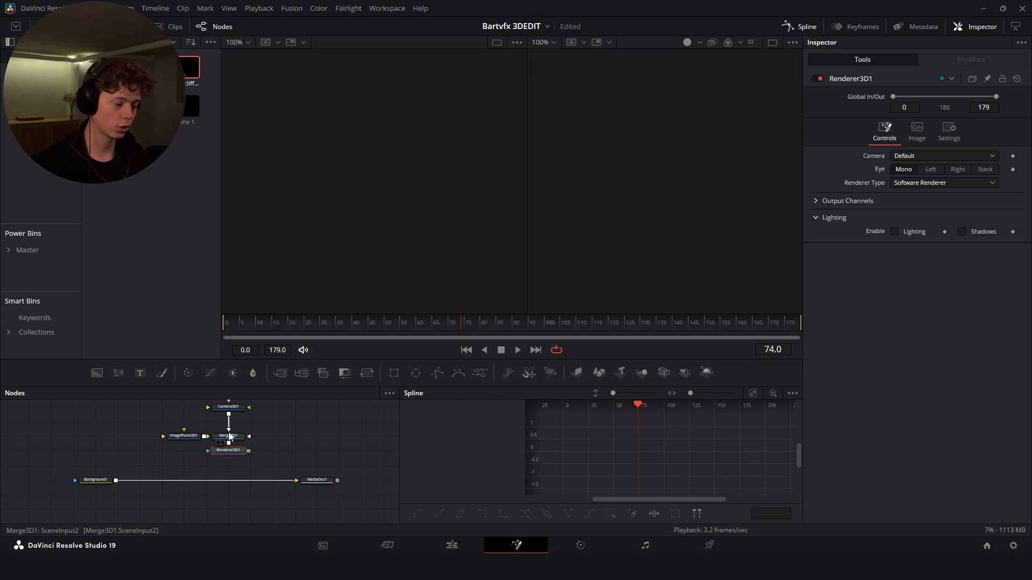
drag(249, 451, 118, 490)
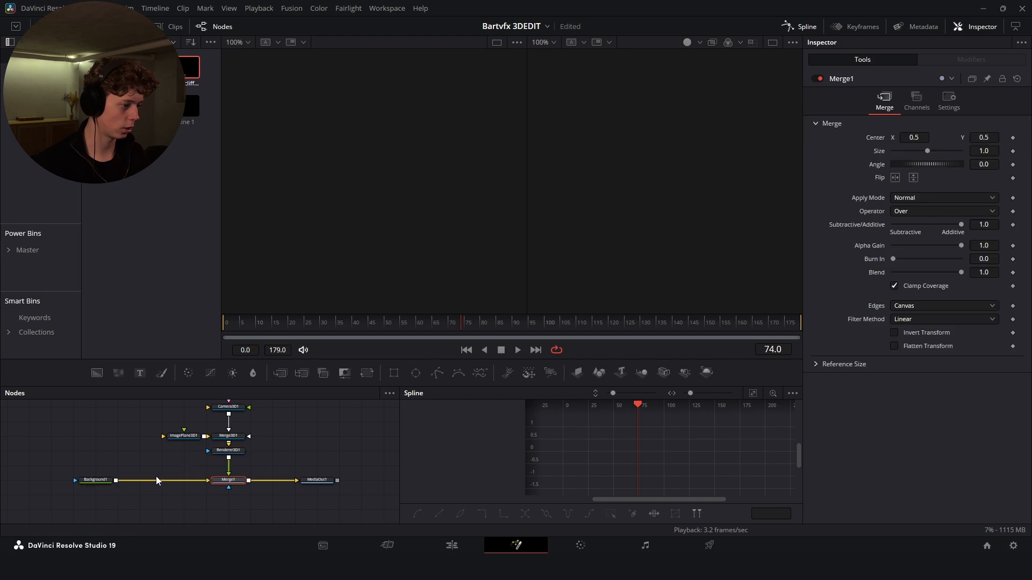
click(161, 435)
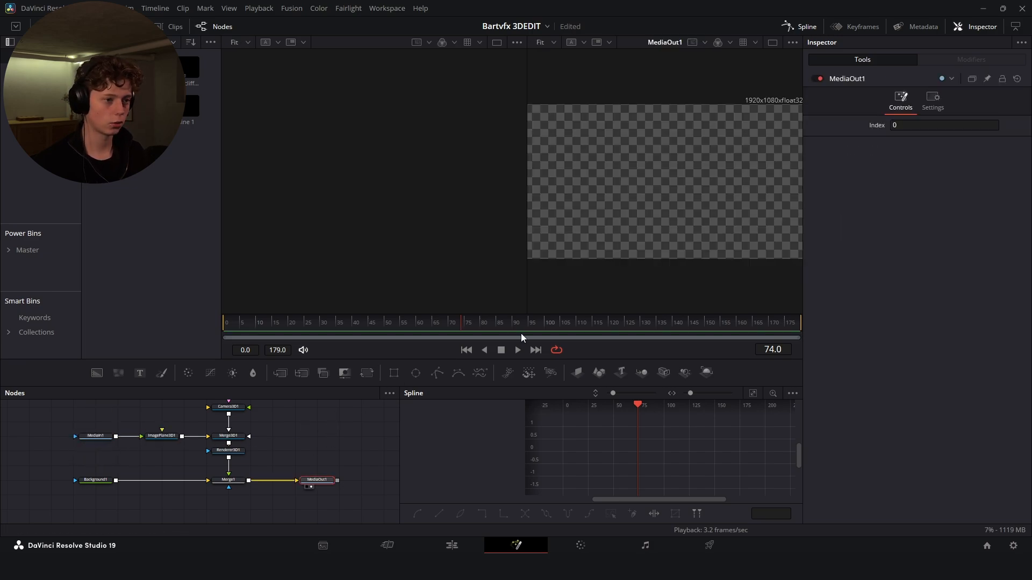
Step: View the Merge3D scene, then set the timeline to vertical 1080×1920 in Project Settings and save
click(228, 435)
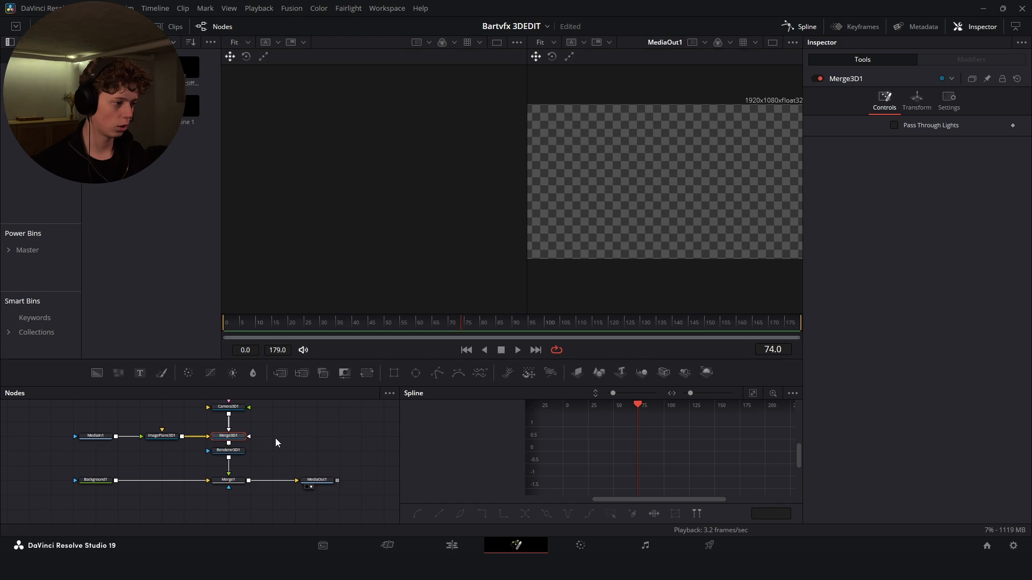
click(161, 436)
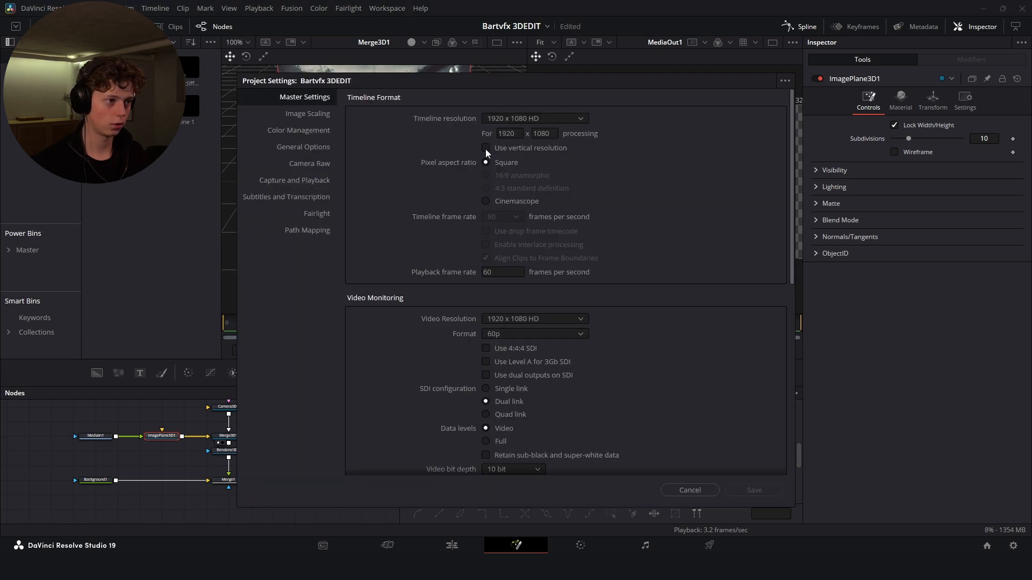
click(486, 148)
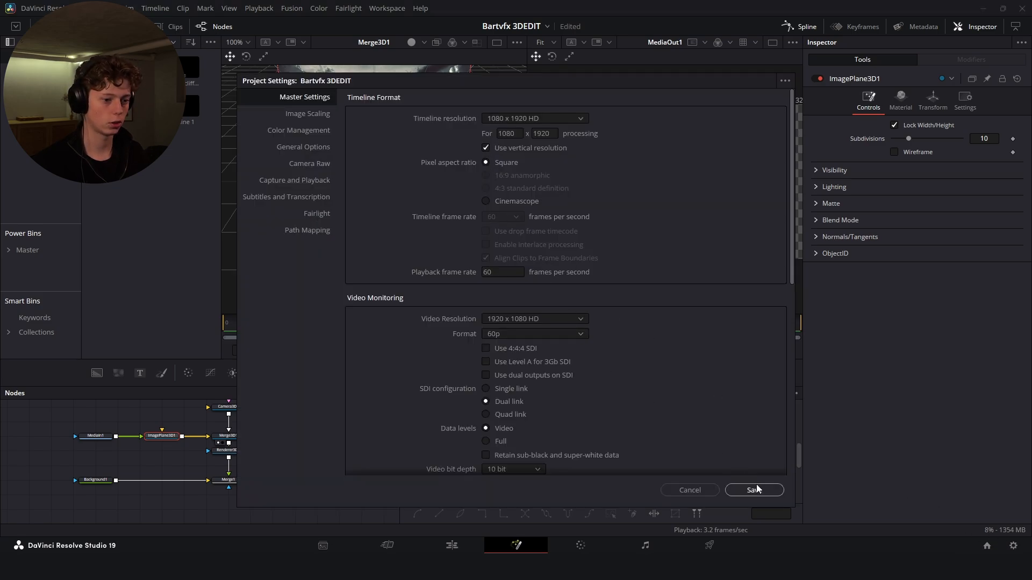
click(753, 490)
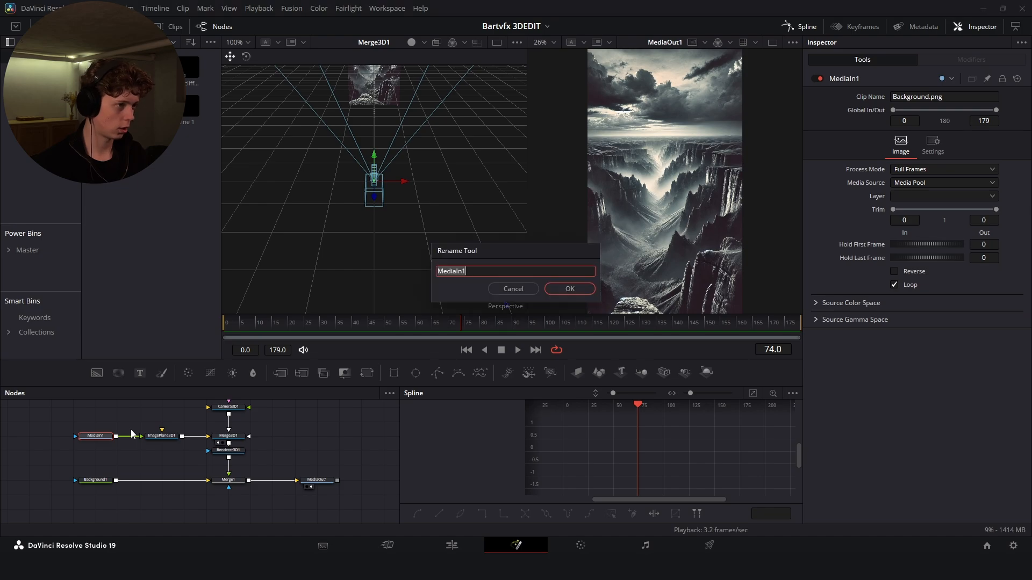
Step: Rename the MediaIn1 node feeding the image plane to Background
text(B)
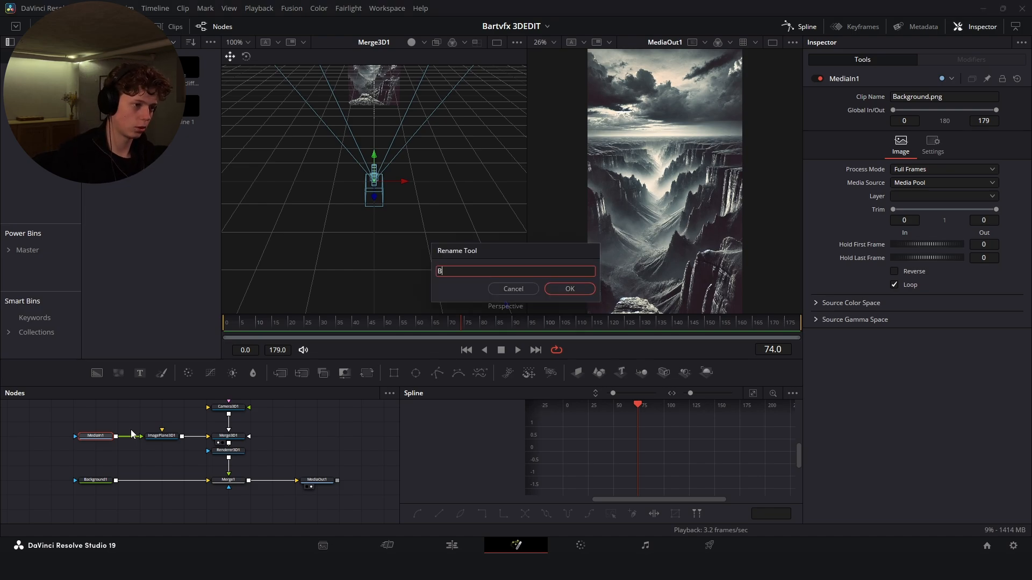
key(Backspace)
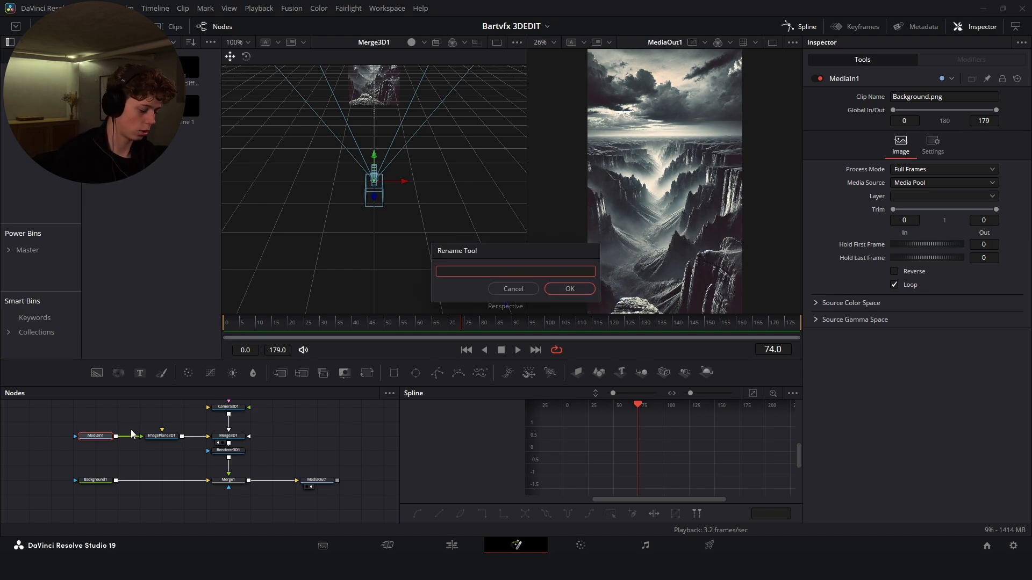
click(568, 289)
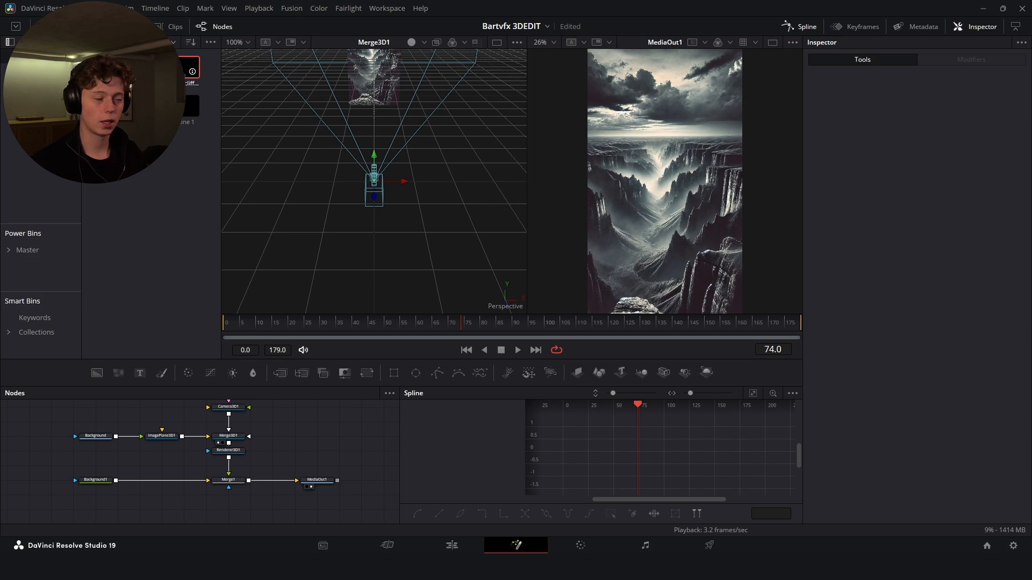
Step: Add the man-on-cliff image on a second ImagePlane3D and bring it closer in Z
click(161, 435)
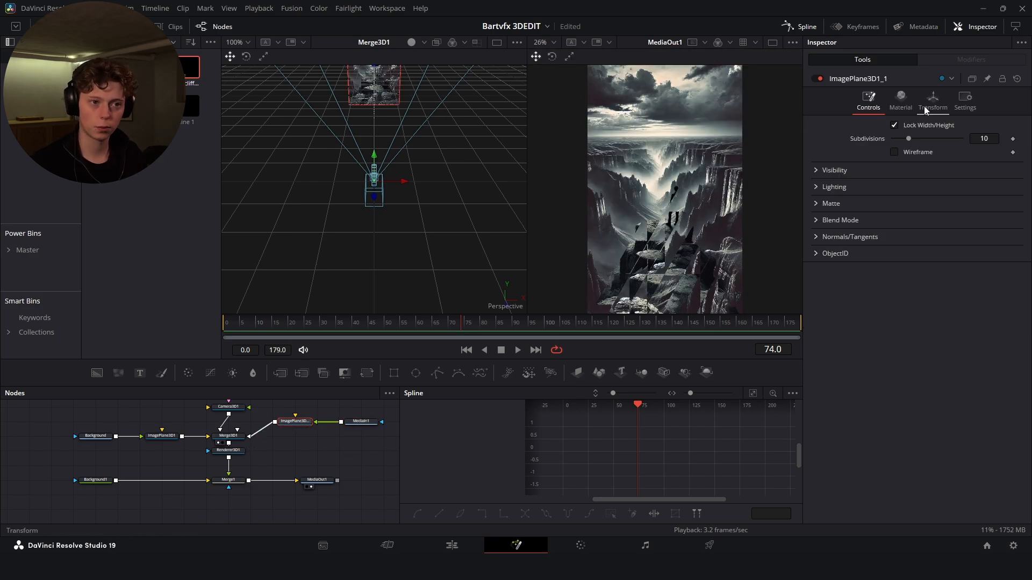
click(932, 102)
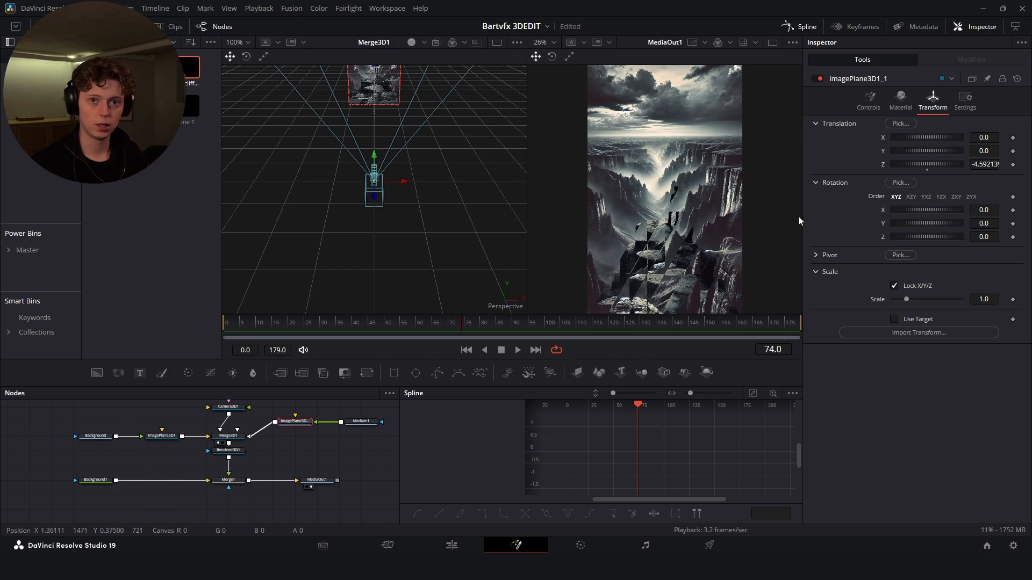
click(985, 164)
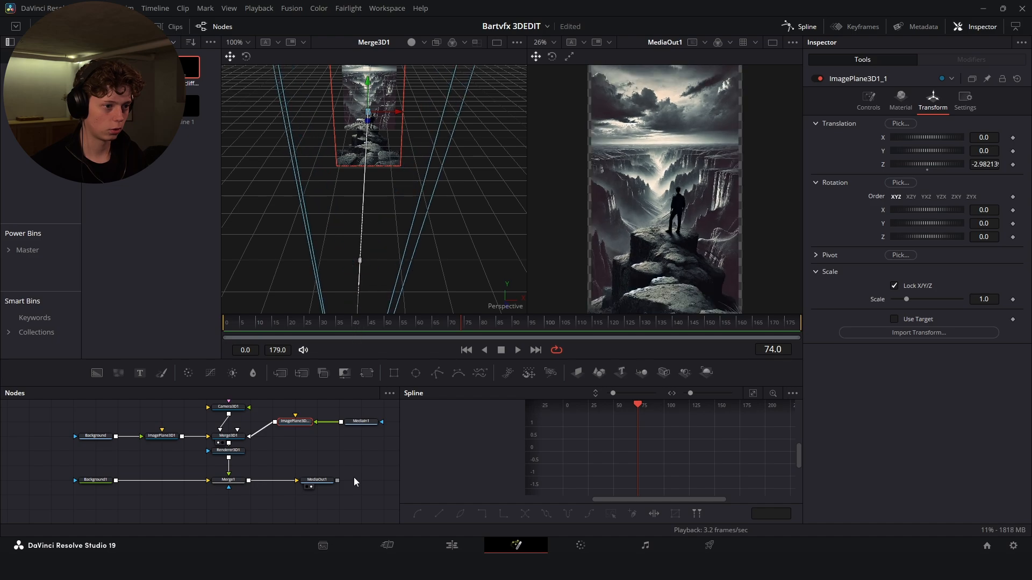
drag(908, 298, 906, 298)
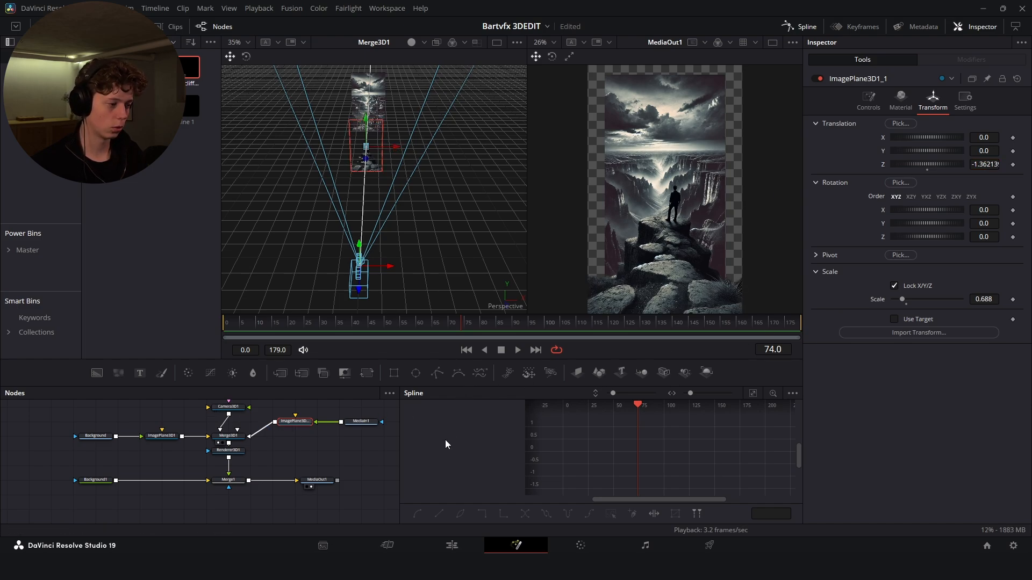
Step: Push the background plane farther back and enlarge it, then adjust the camera's transform
click(868, 99)
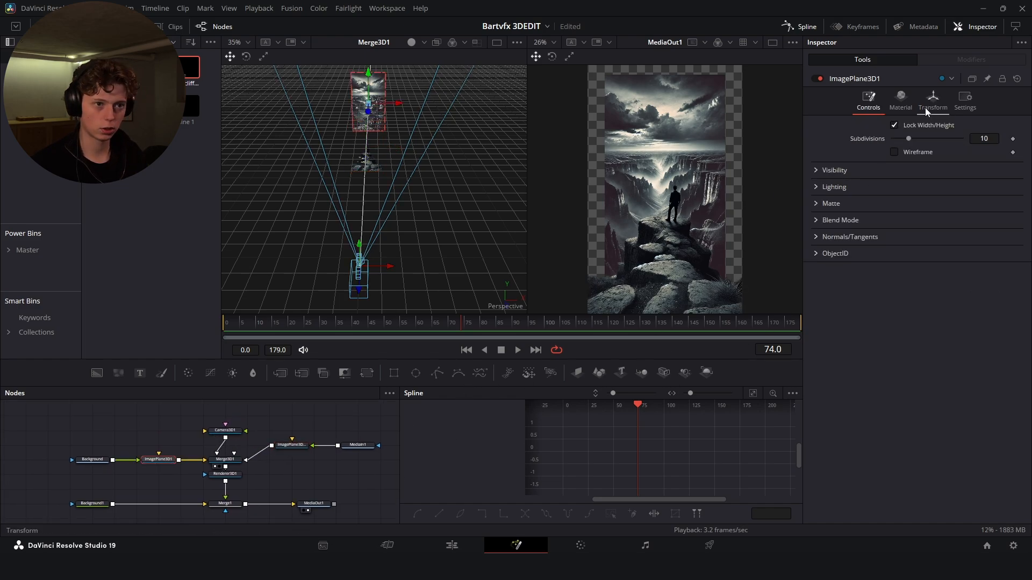
click(932, 98)
text(1.373)
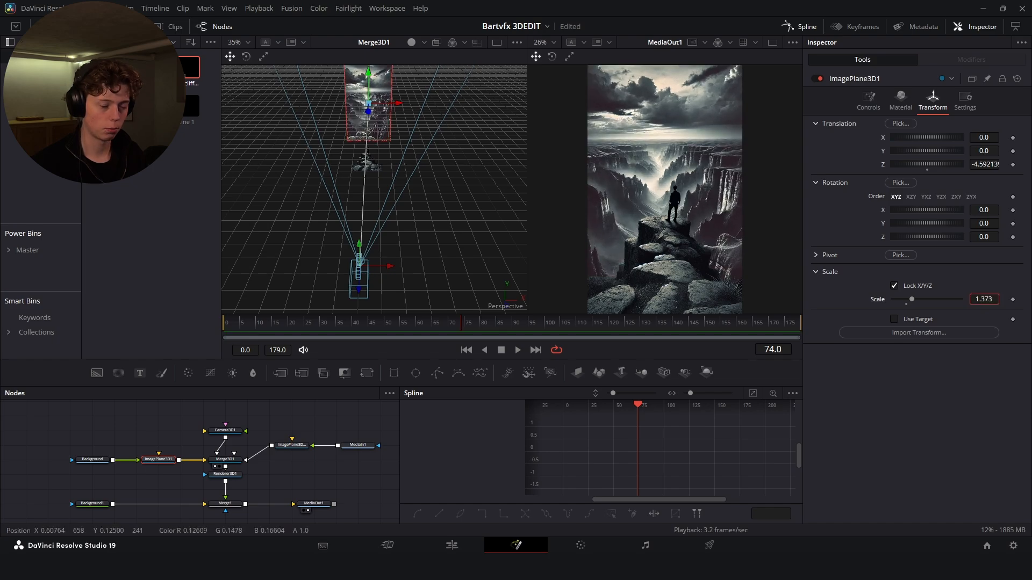
click(224, 430)
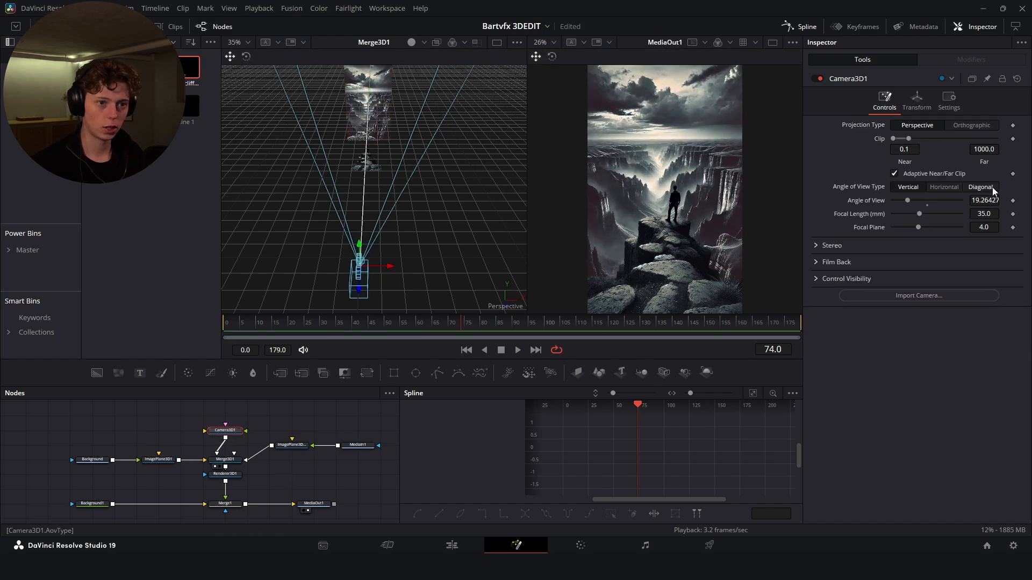
click(916, 98)
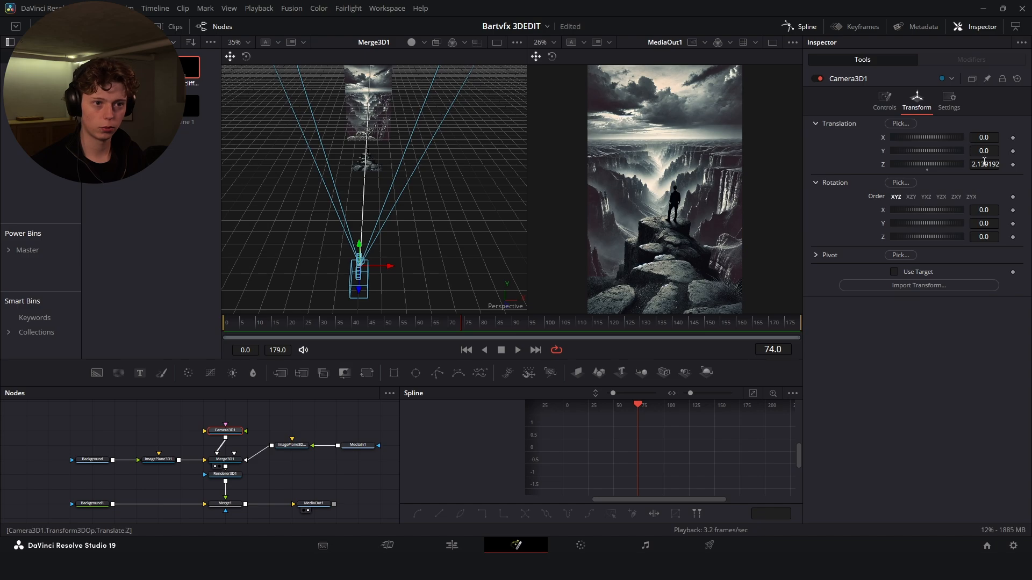
Step: Add a third ImagePlane3D with MediaIn2 into Merge3D, set Camera3D Transform X to 0.042 and add Text+
click(985, 163)
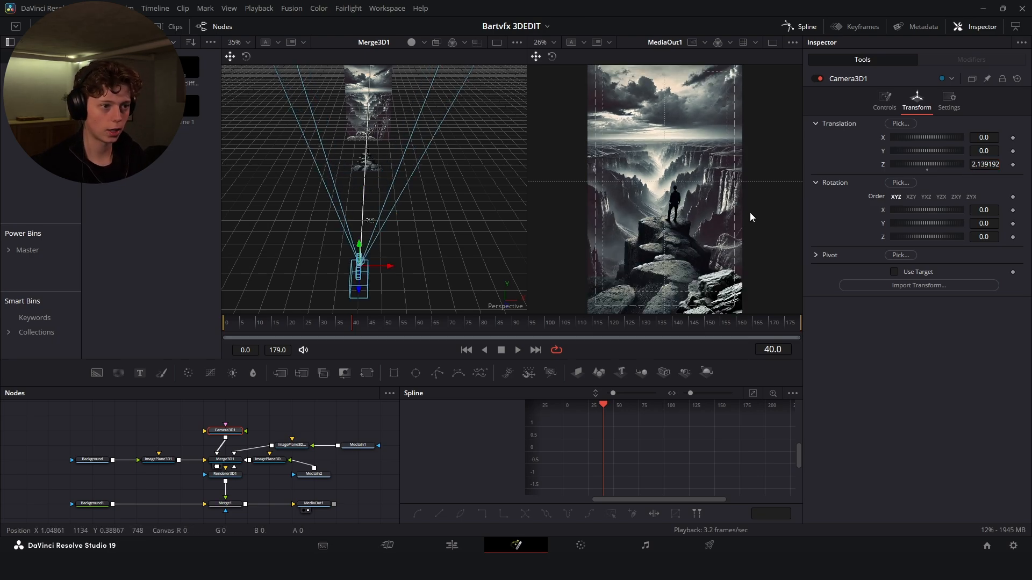
mouse_move(664, 187)
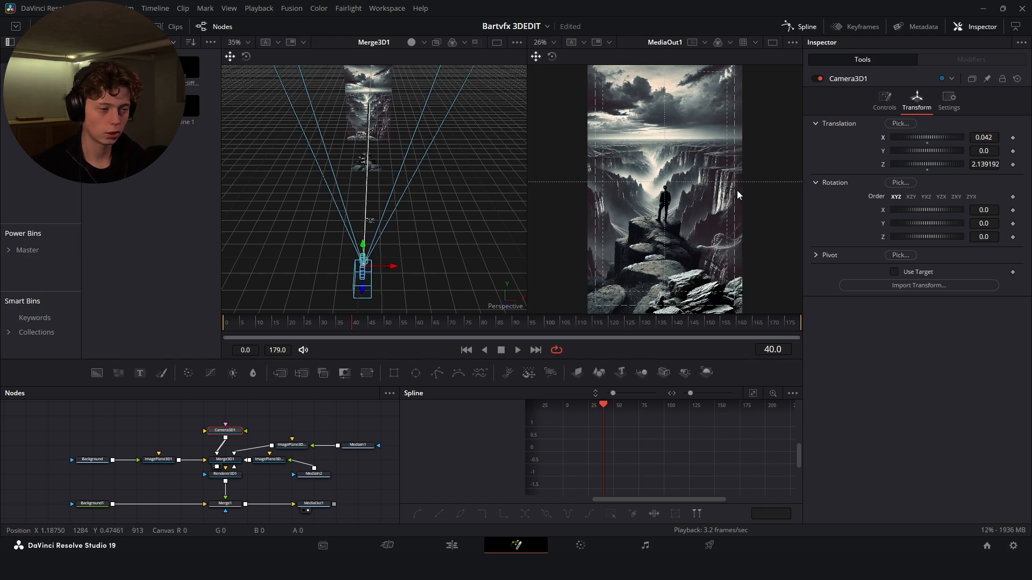
click(157, 459)
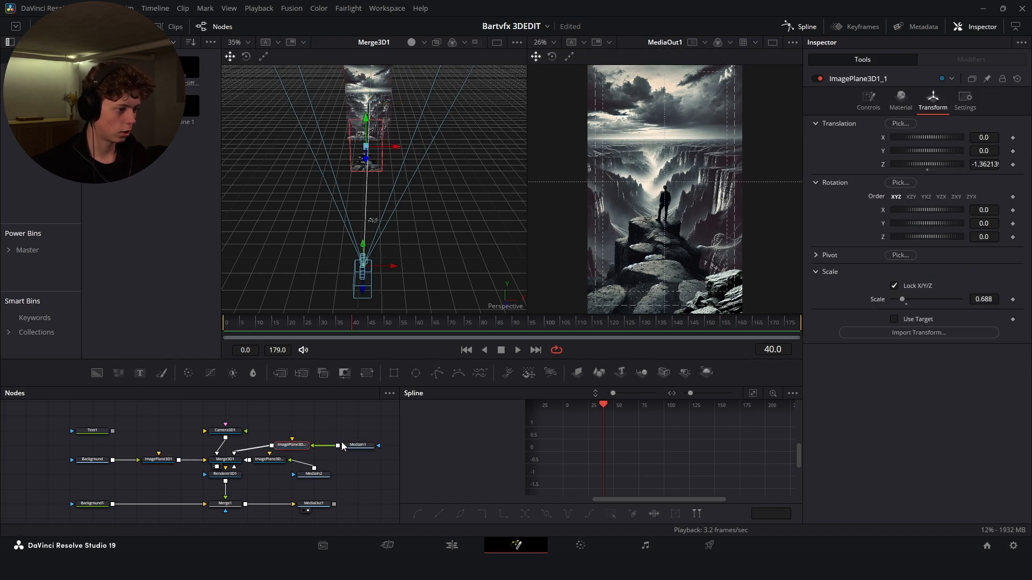
click(356, 445)
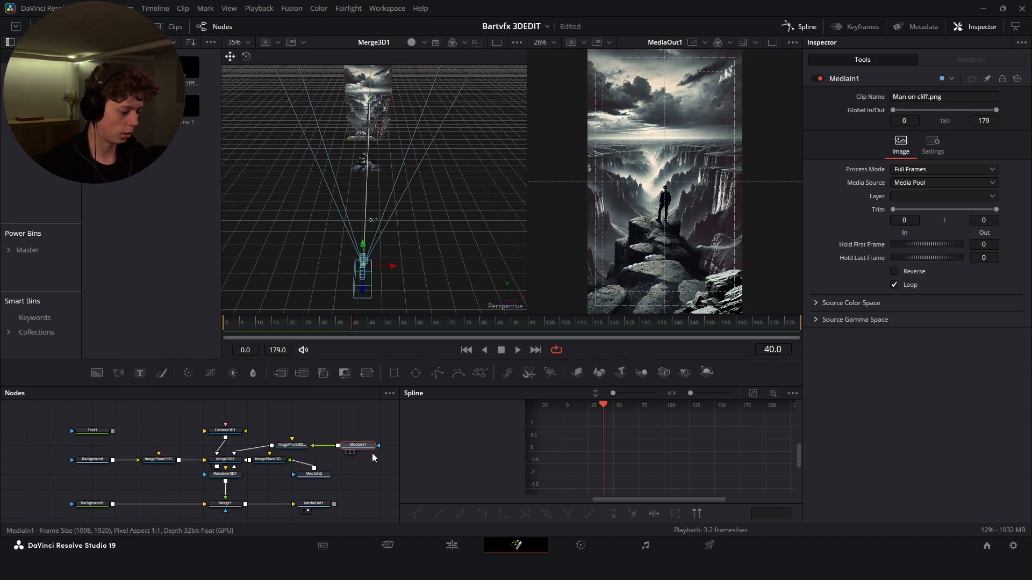
double_click(359, 445)
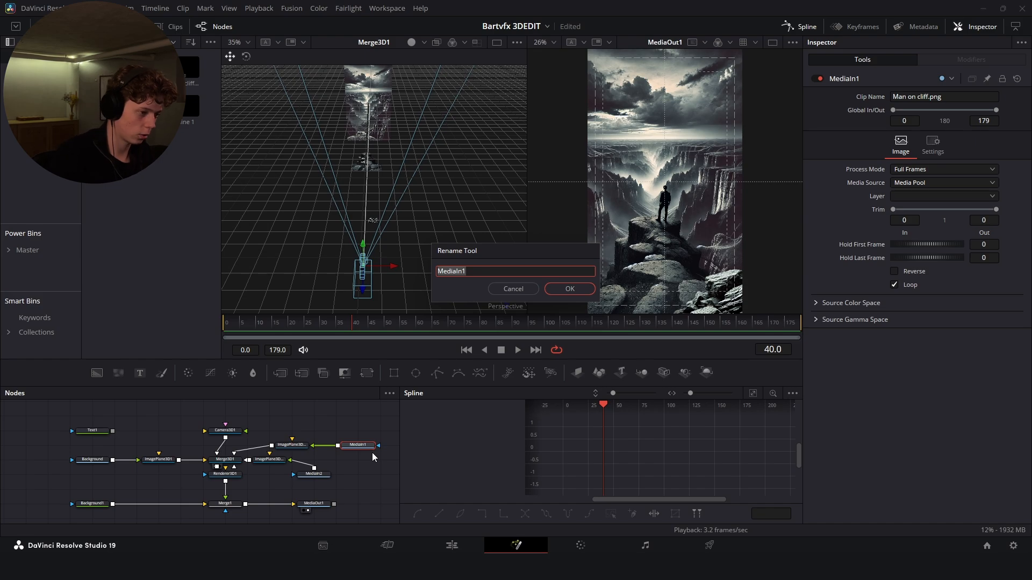
Step: Rename the man-on-cliff input to Man and feed Text1 into Merge3D on a new ImagePlane3D
click(569, 288)
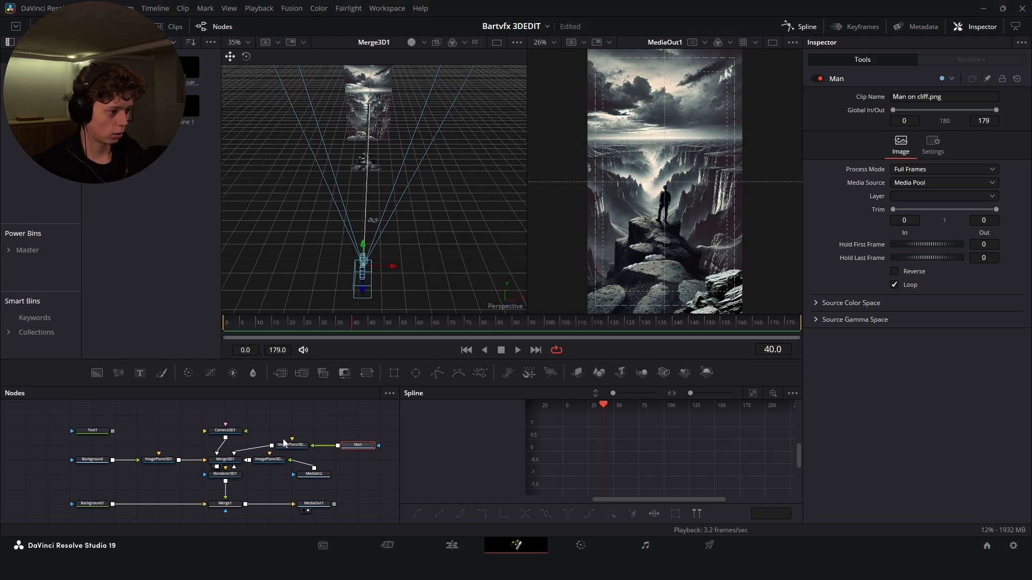
click(136, 431)
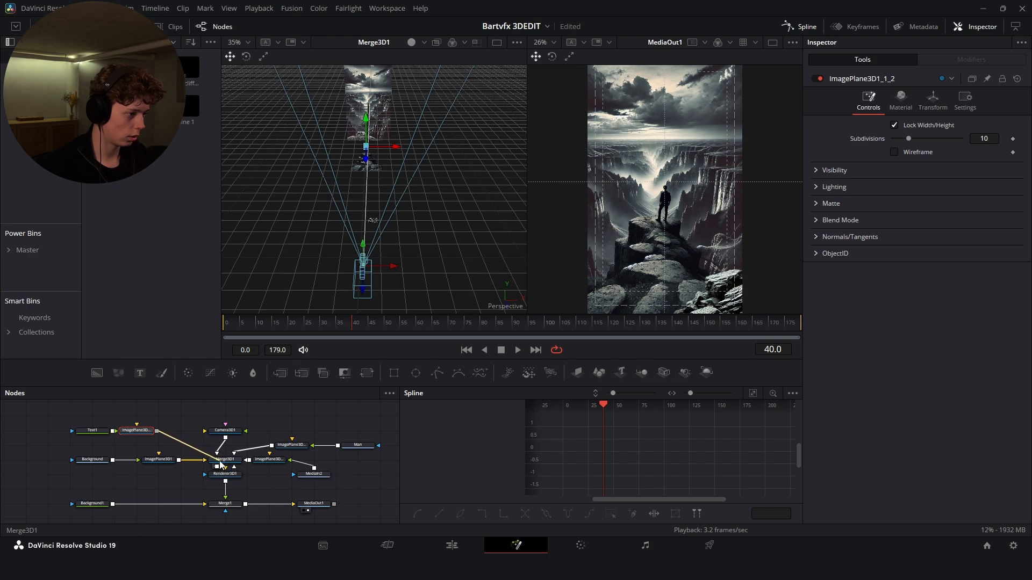
click(93, 430)
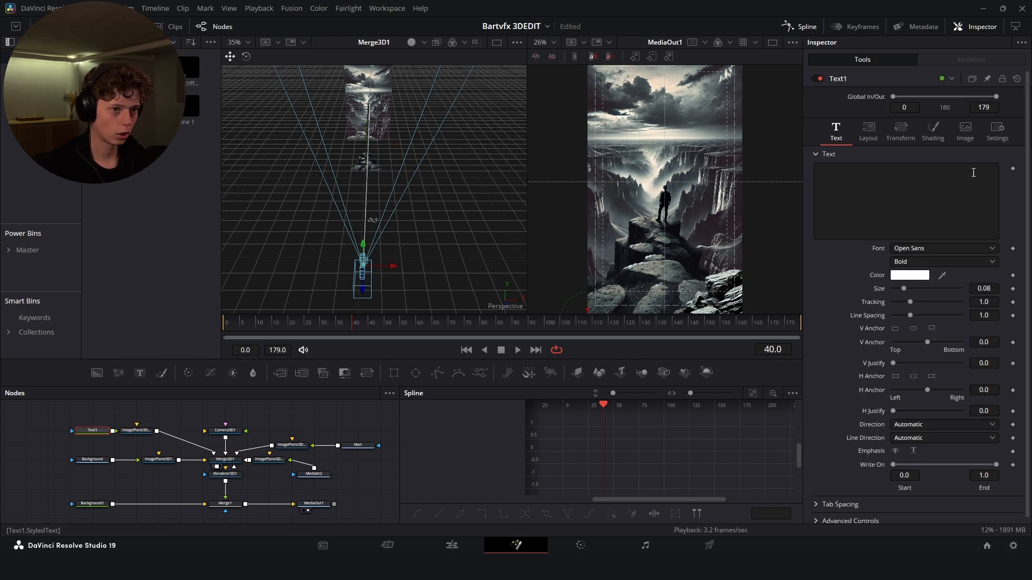
Step: Make Text1 read 'money' in bright green, larger, and place it just above the man's head
text(mone)
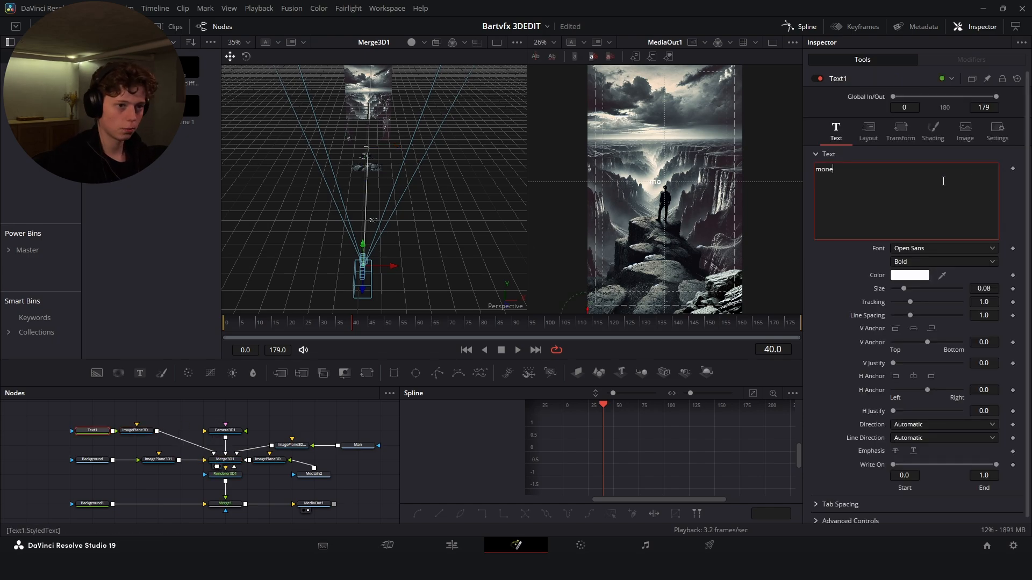
click(867, 130)
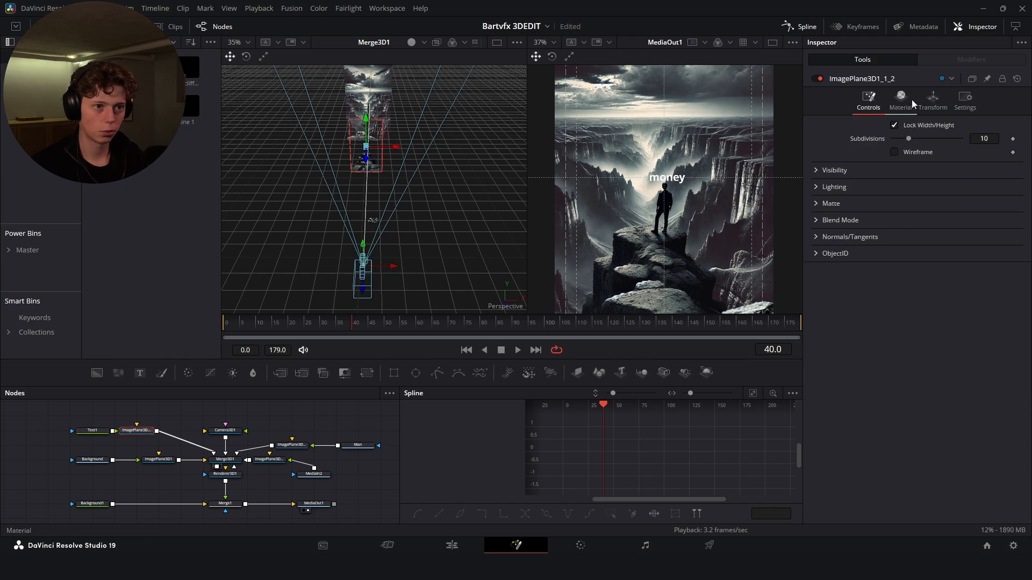
click(932, 100)
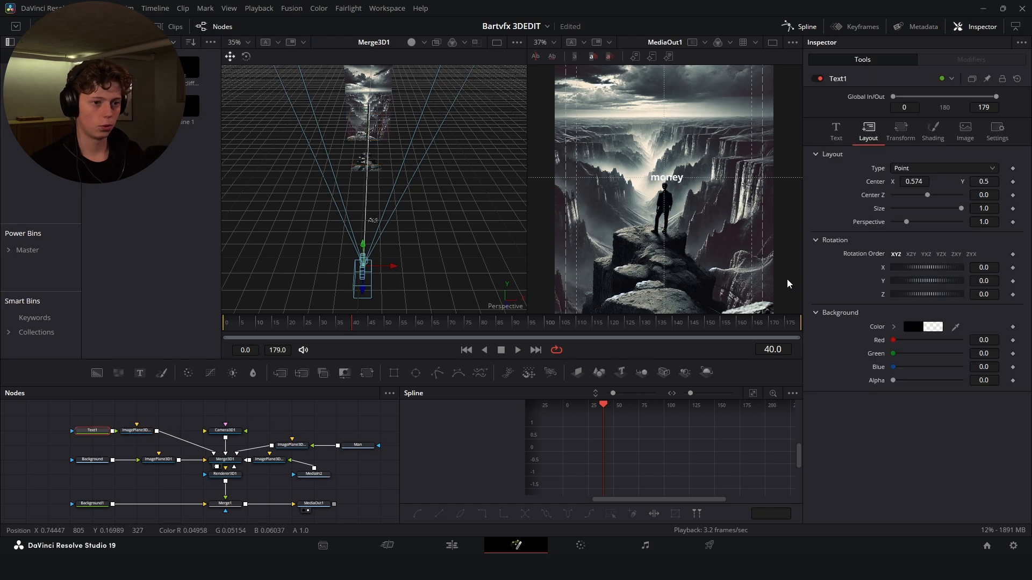
click(836, 130)
text(0.466)
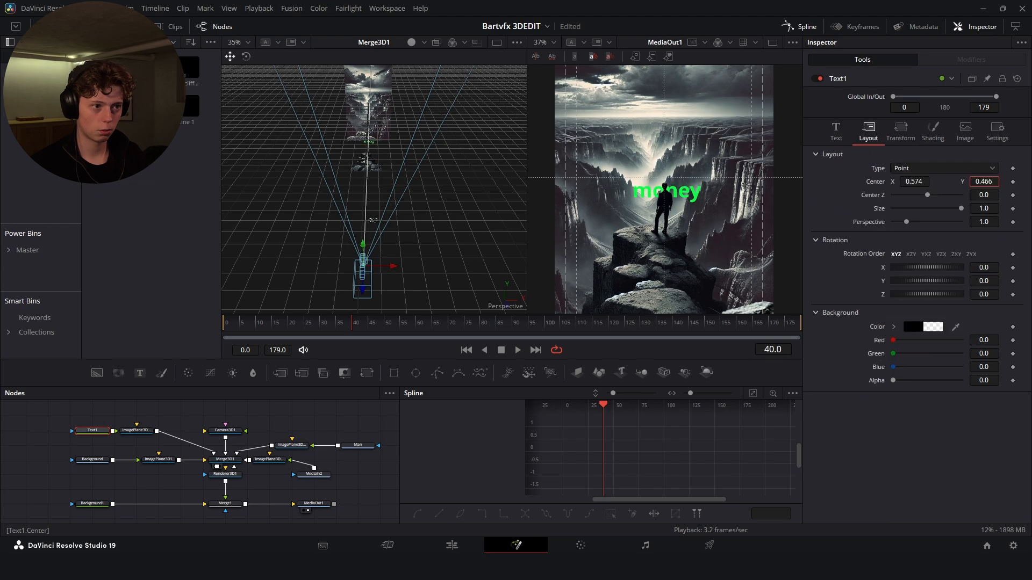
Step: Pick a different font for the money text from the Font list
click(835, 130)
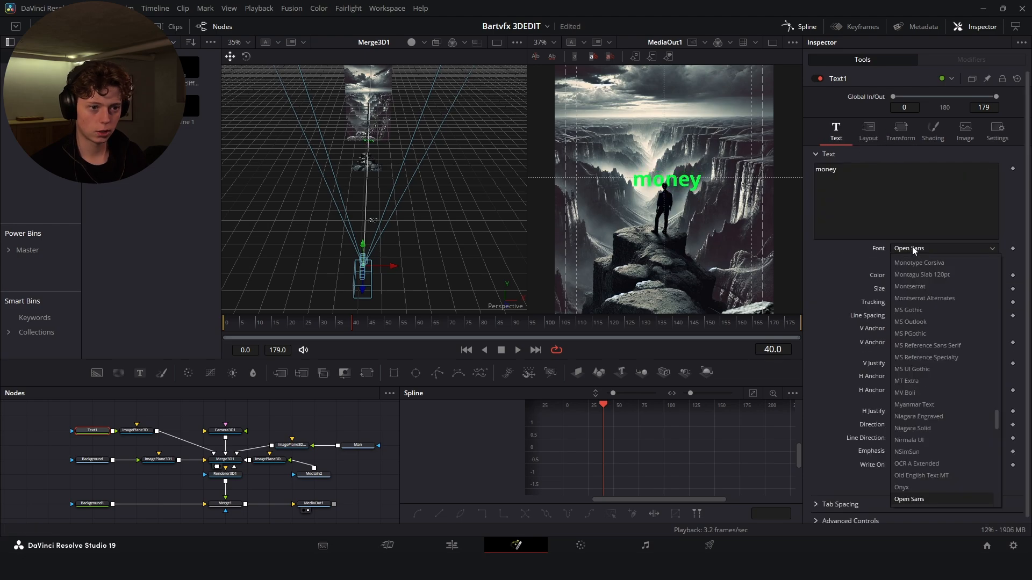
scroll(down, 3)
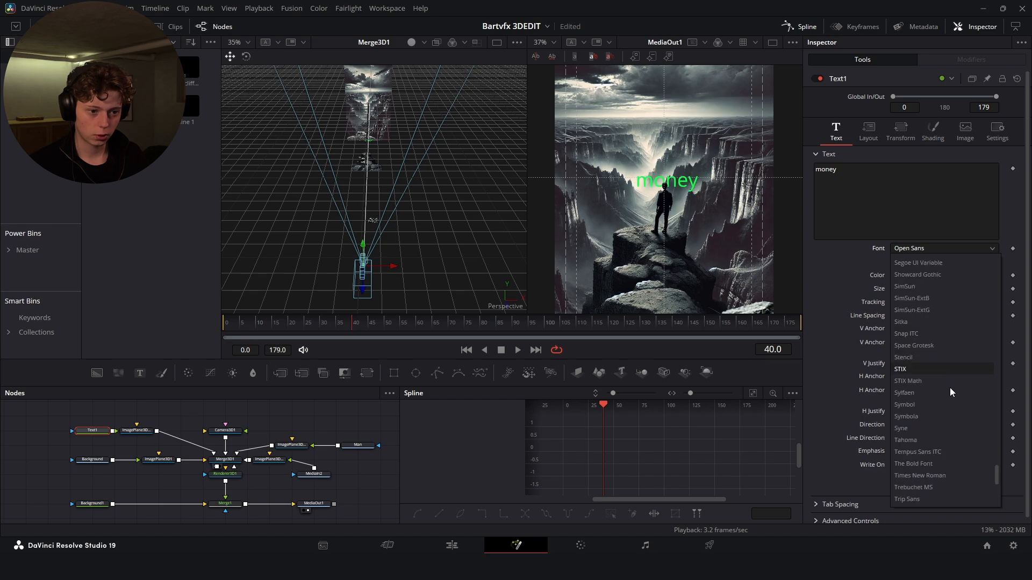
scroll(down, 3)
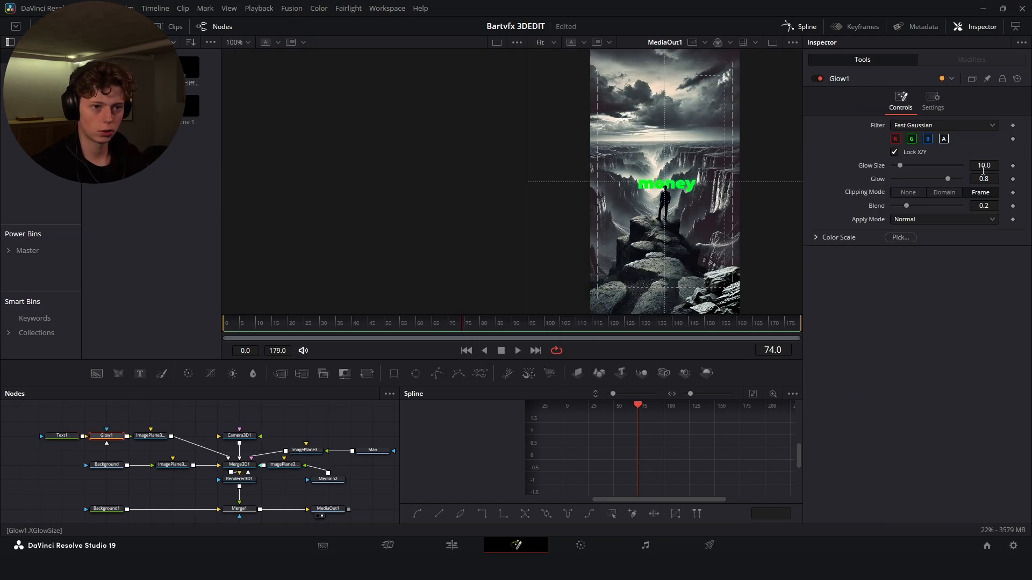
Step: Raise the Glow Size on the money text and add a Drop Shadow node to its chain
drag(900, 165, 946, 166)
text(dr)
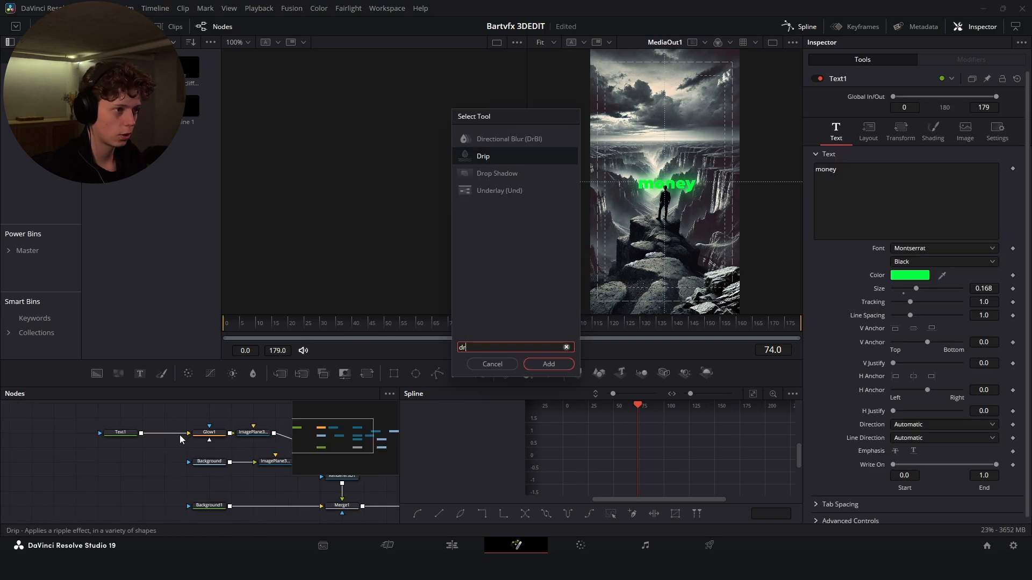
click(548, 365)
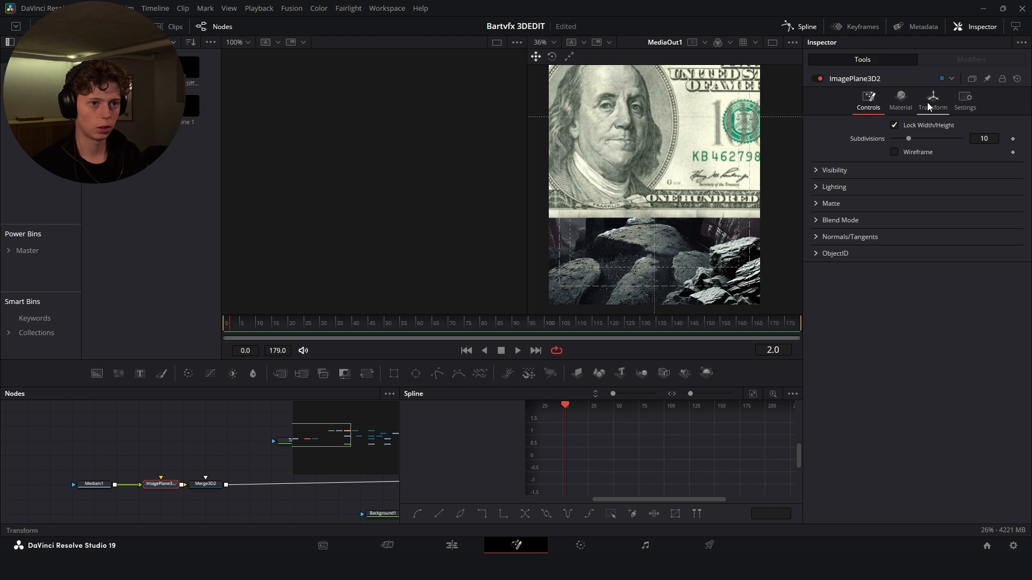
Step: Set the dollar bill plane to scale 0.134 and Y rotation 18.4, then position the copied bill plane
click(932, 99)
text(18.4)
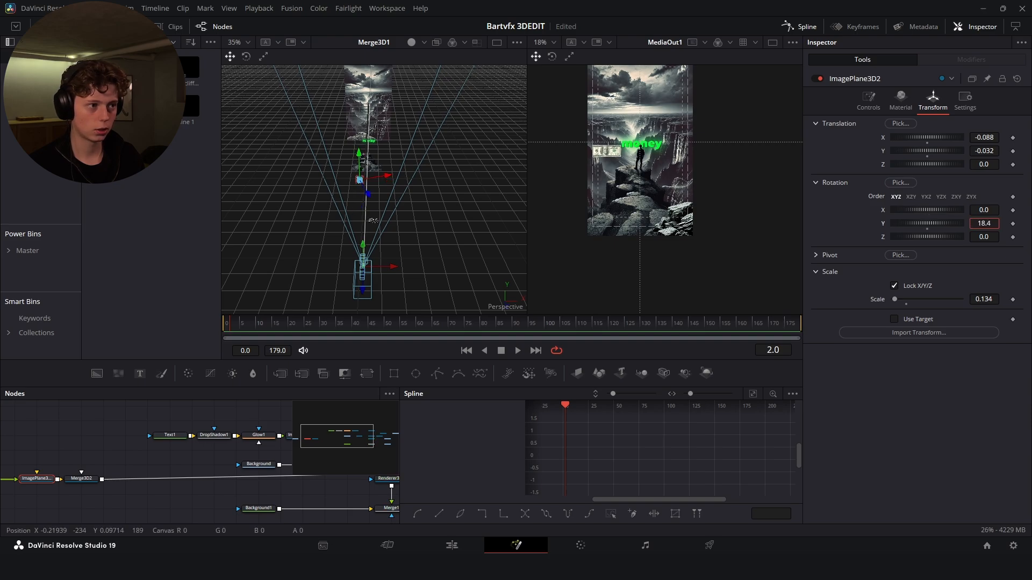
click(899, 100)
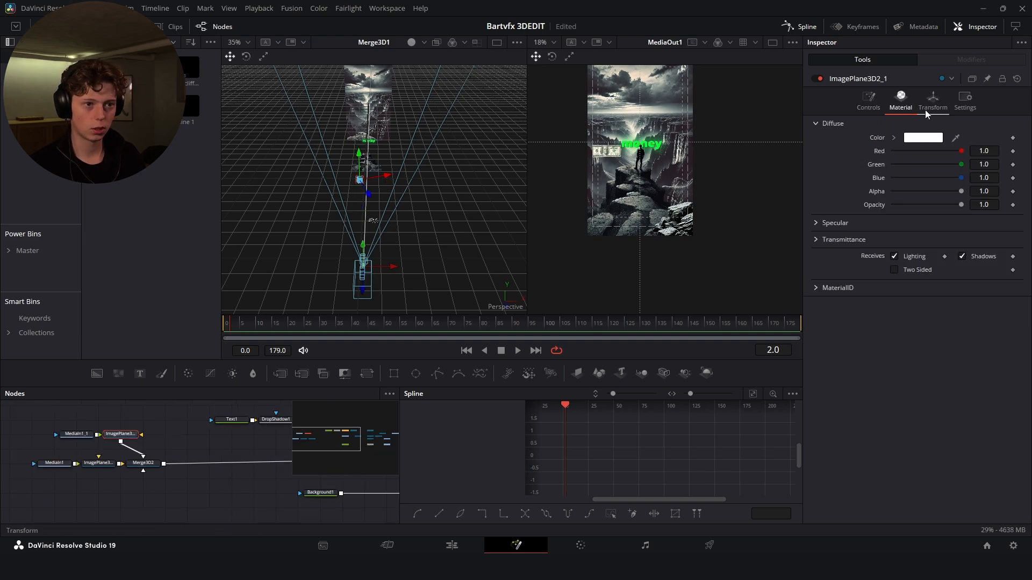
click(933, 99)
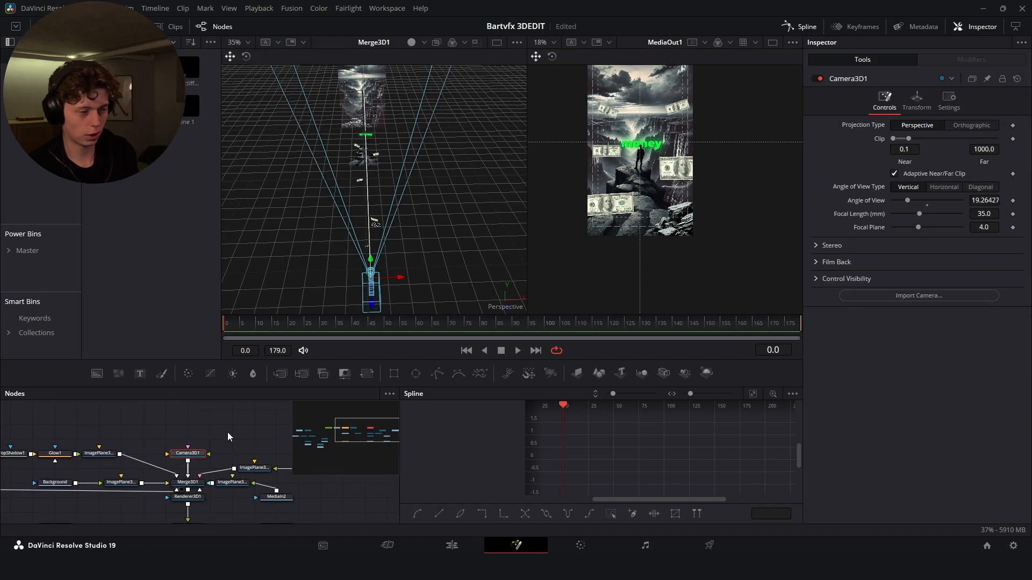
Step: Keyframe Camera3D1's Translation Z and Y from frame 0 to 179 so the camera pushes in
click(916, 101)
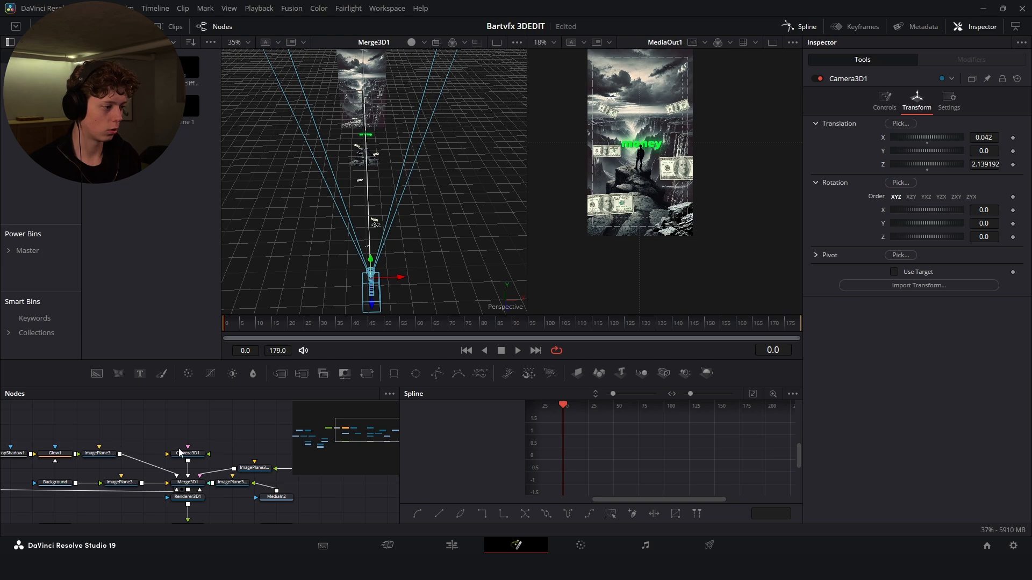
click(188, 452)
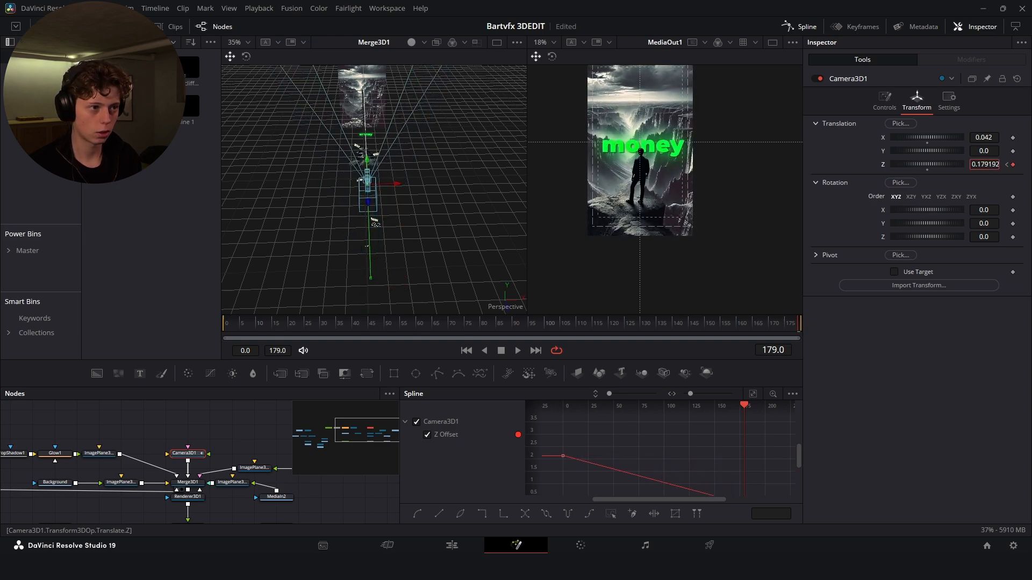
click(1013, 151)
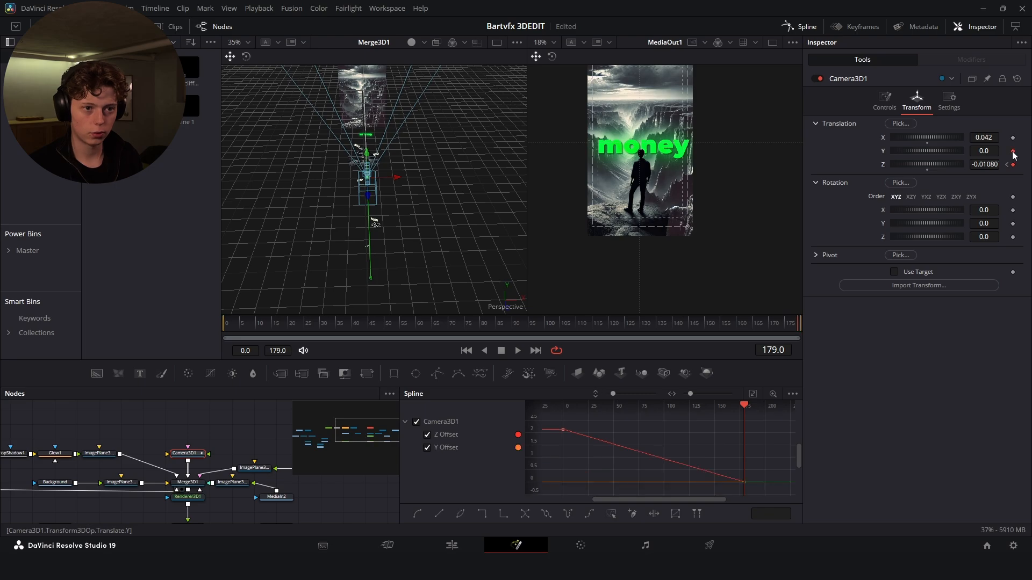
click(983, 151)
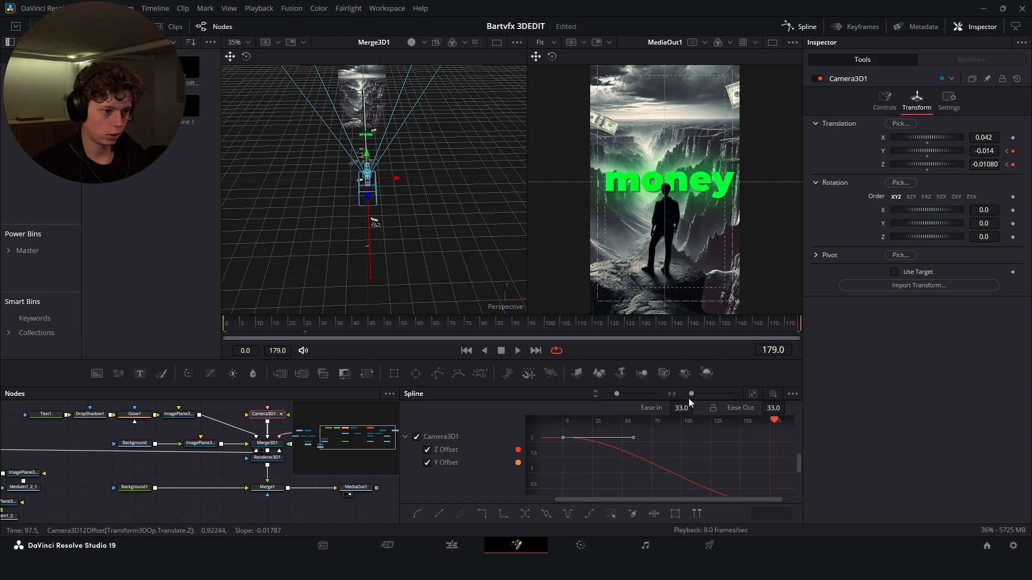
Step: Ease the camera keyframes in the Spline editor with Ease In/Out around 67–68
click(681, 409)
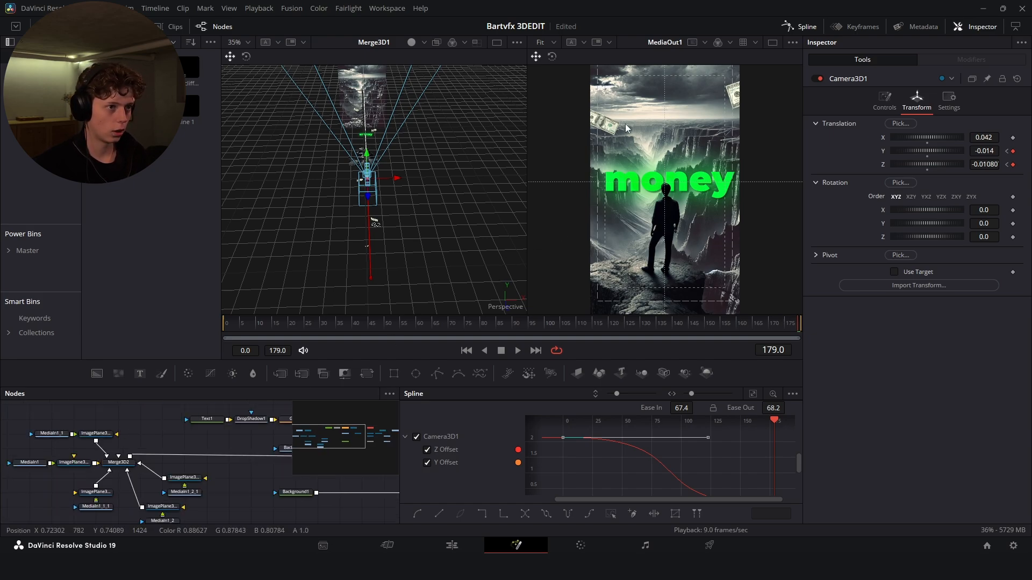
click(96, 433)
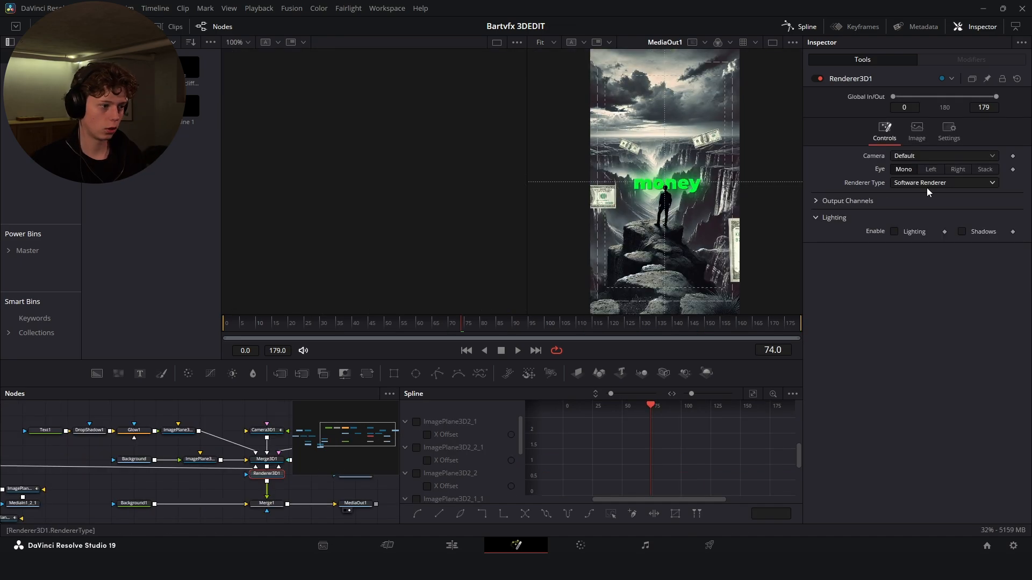
Step: Switch Renderer3D1 to the Hardware Renderer with Motion Blur enabled, then return to the Edit page
click(943, 183)
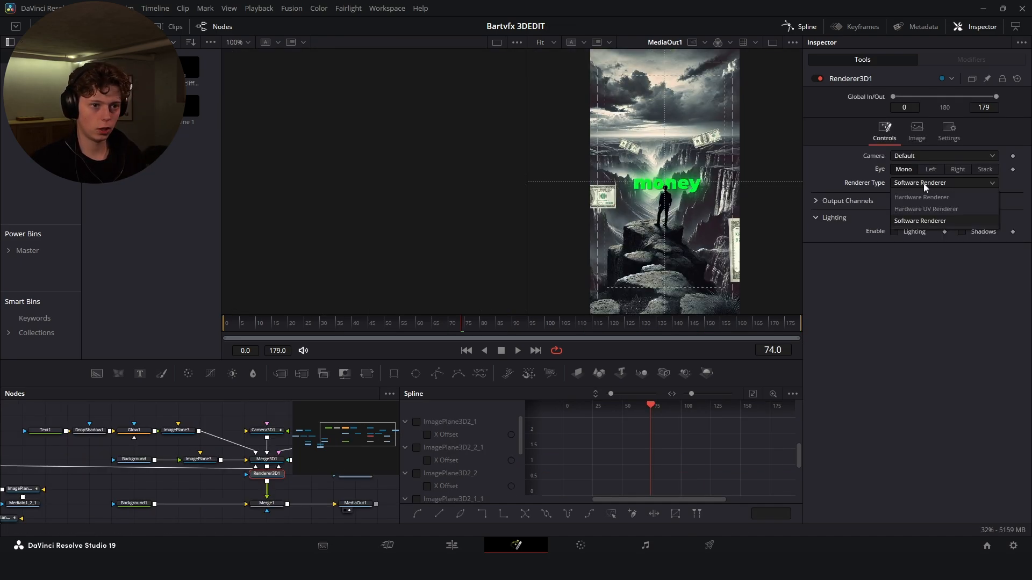
click(921, 196)
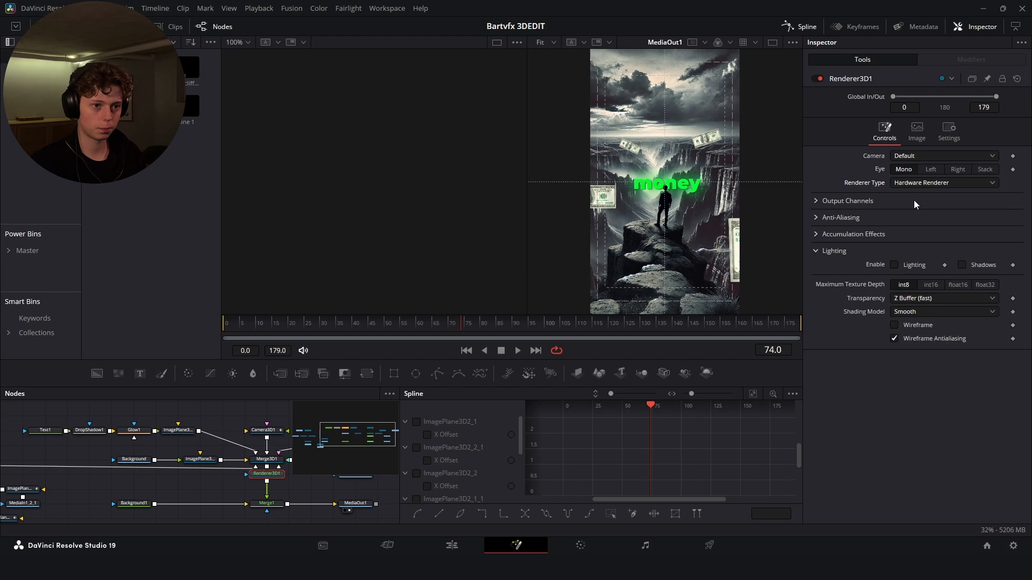
click(948, 130)
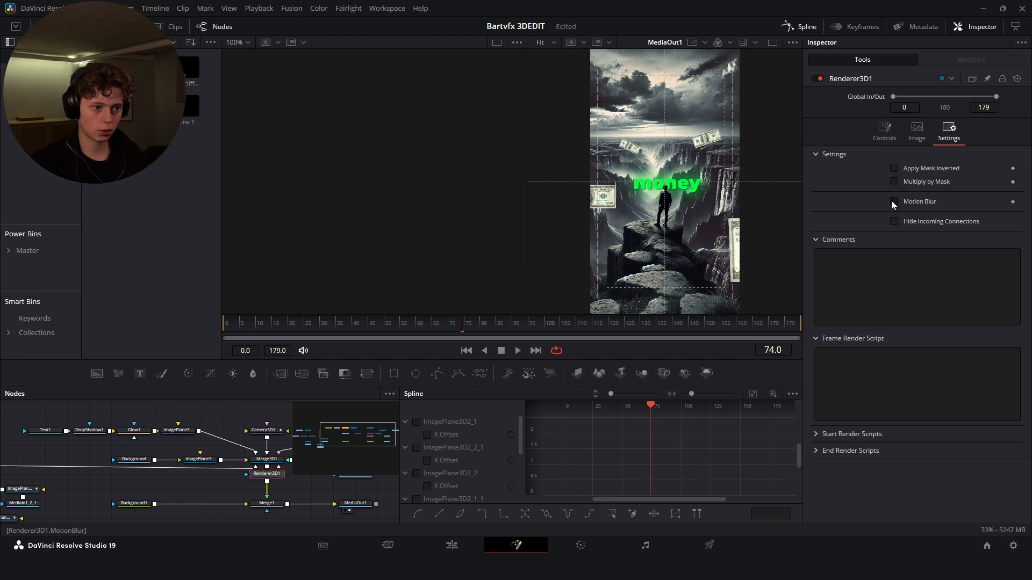
click(893, 201)
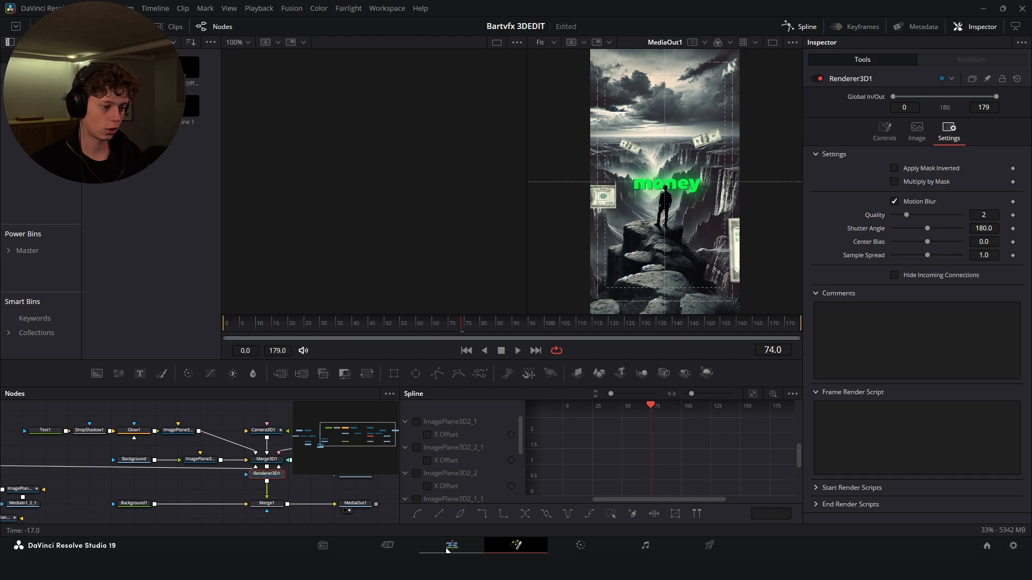
click(452, 545)
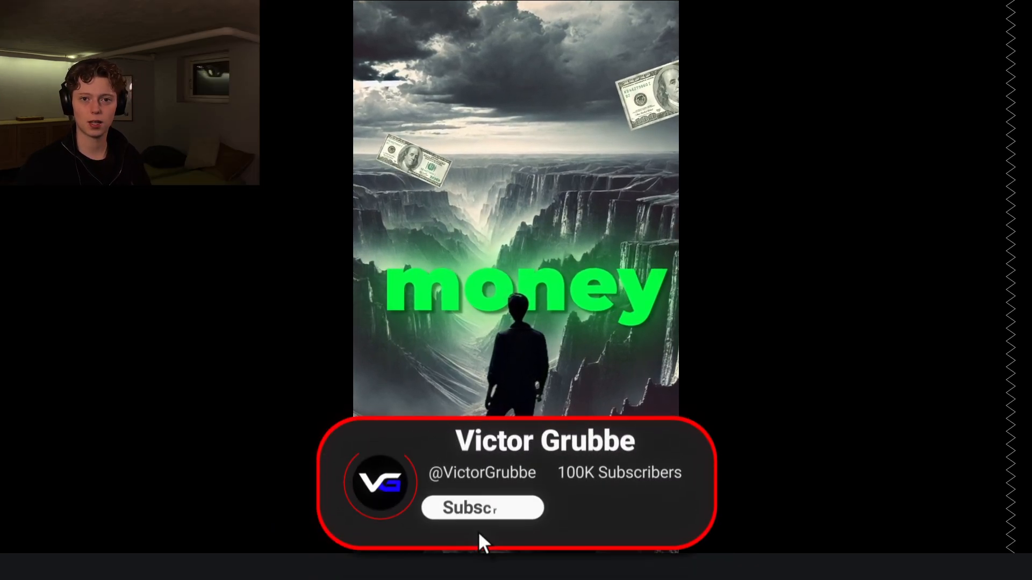
Step: Play the finished vertical money clip full-screen with the bills drifting around the text
click(482, 507)
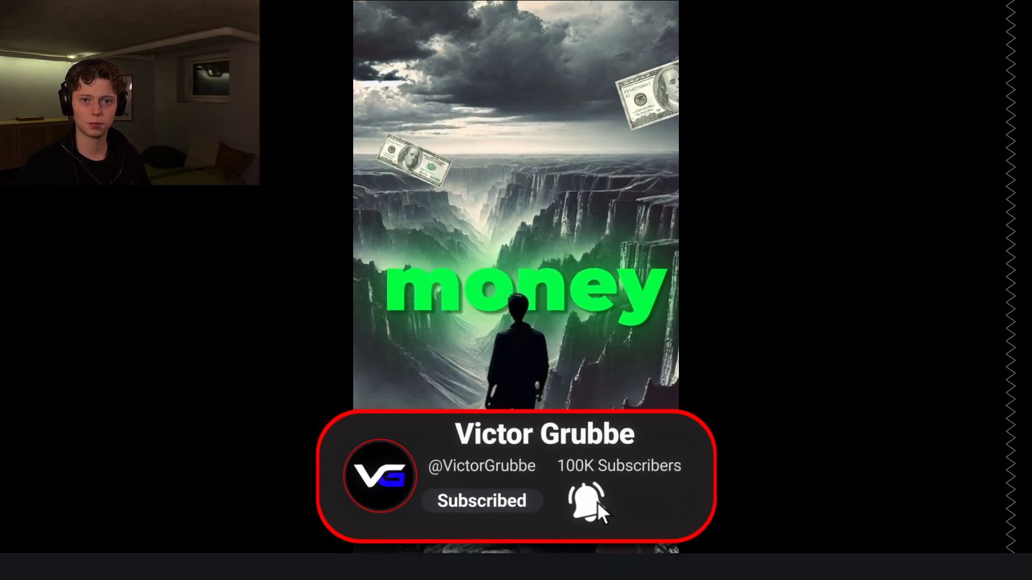